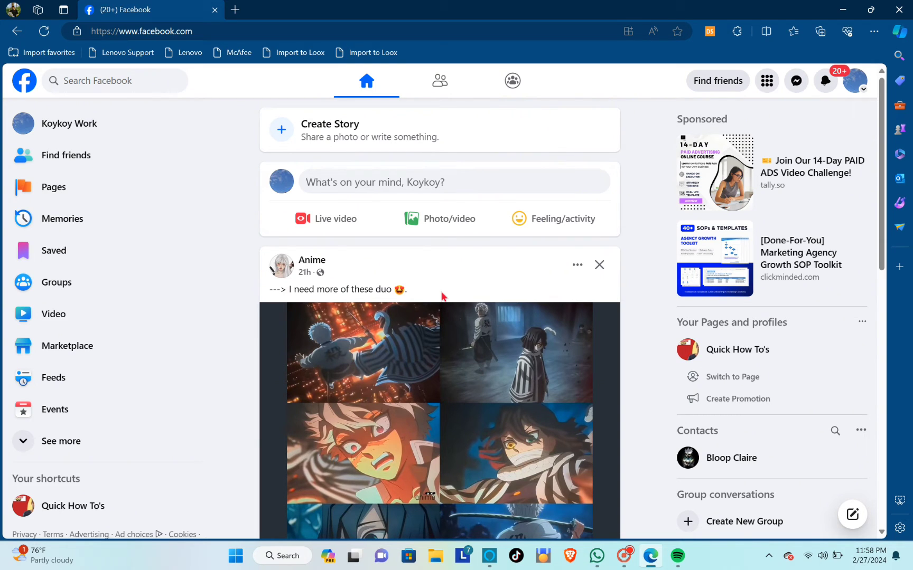
{"action": "mouse_move", "coordinate": [201, 7]}
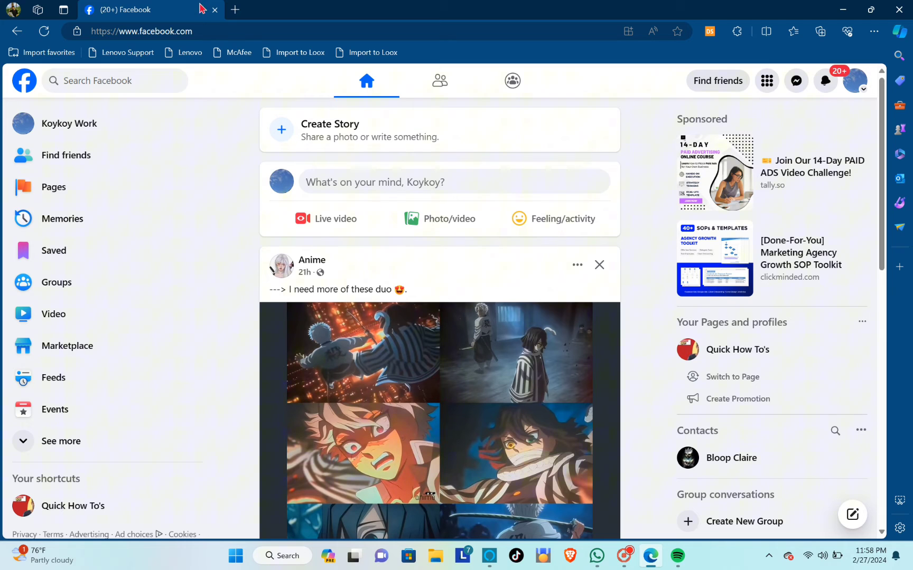
{"action": "mouse_move", "coordinate": [459, 147]}
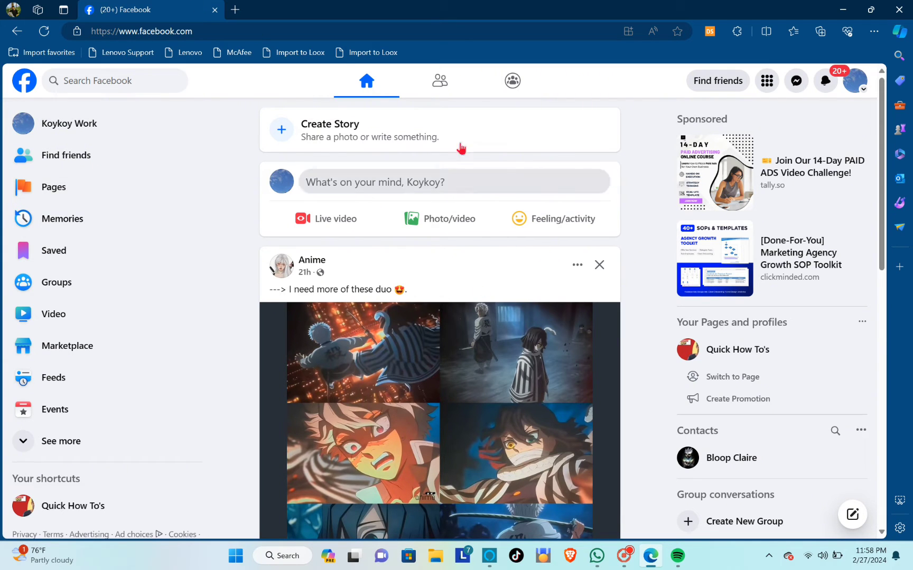
{"action": "mouse_move", "coordinate": [72, 303]}
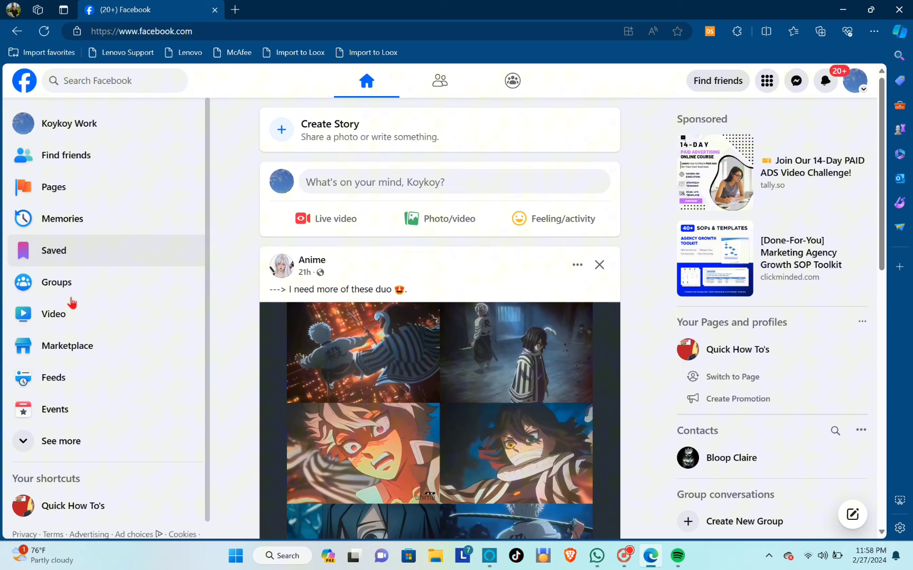
Go to the Koykoy Work profile and move down to the profile tabs
{"action": "left_click", "coordinate": [68, 122]}
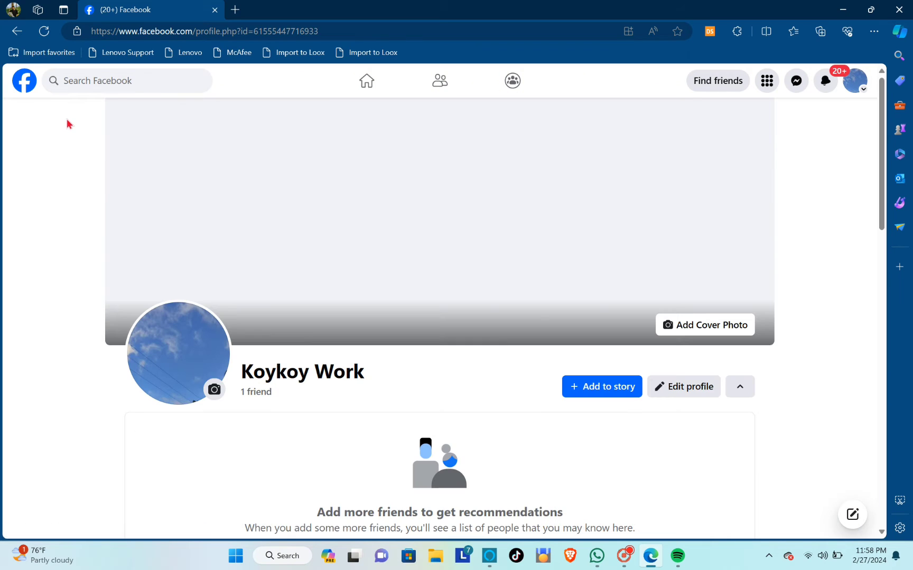
{"action": "scroll", "scroll_direction": "down", "scroll_amount": 3}
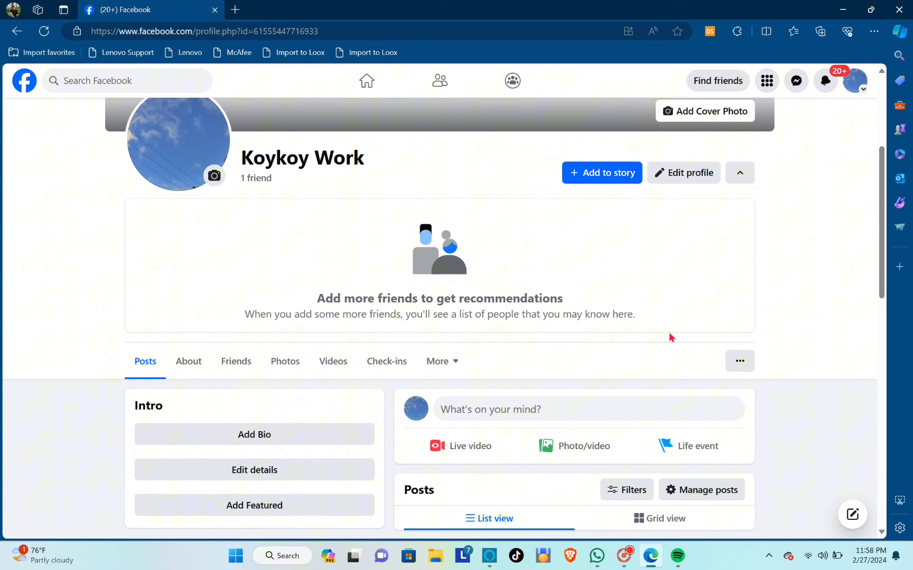
{"action": "mouse_move", "coordinate": [729, 393]}
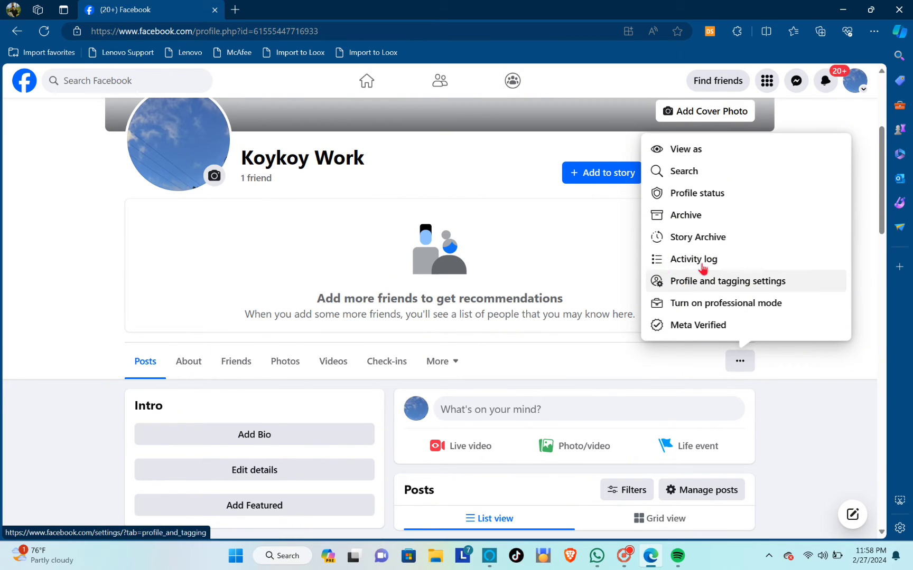
Choose Activity log from the profile's three-dot menu
{"action": "left_click", "coordinate": [693, 259]}
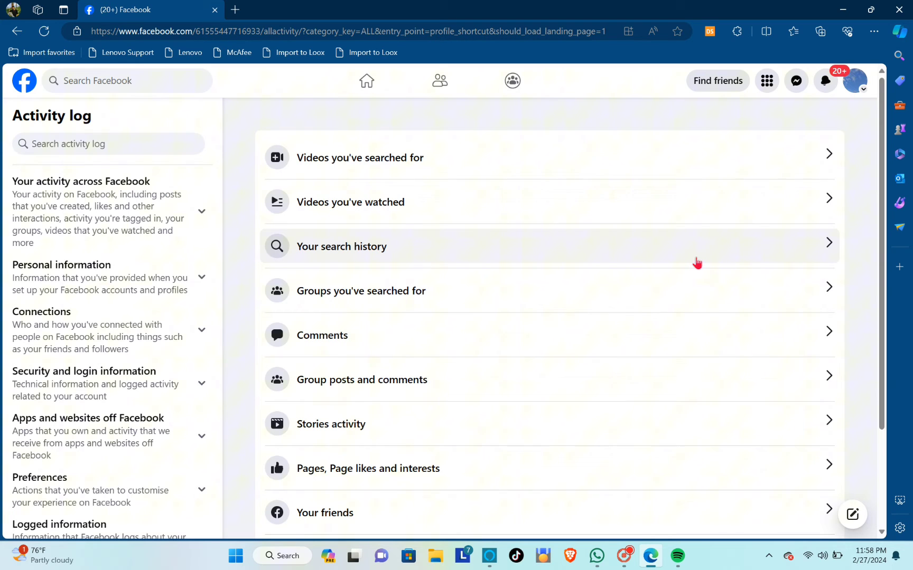
{"action": "mouse_move", "coordinate": [317, 191]}
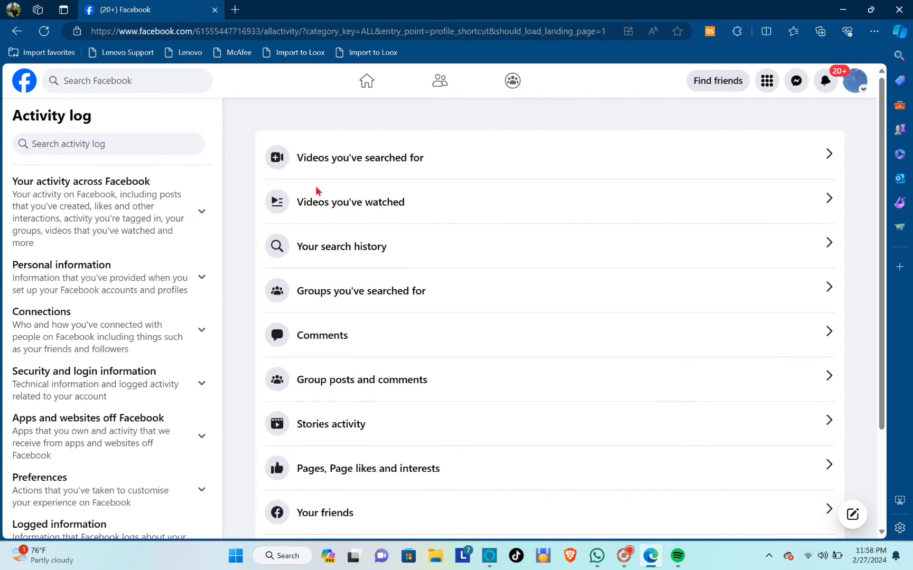
{"action": "mouse_move", "coordinate": [301, 226]}
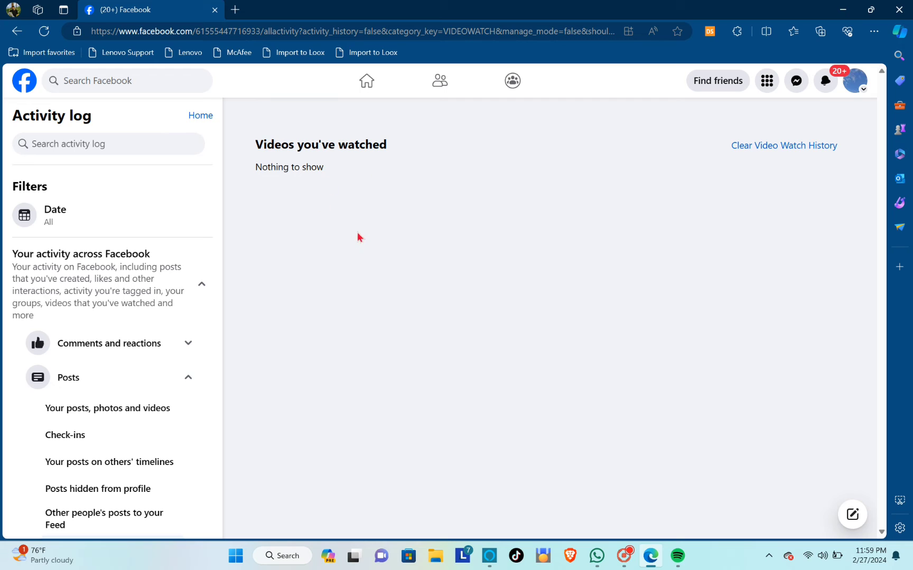
{"action": "mouse_move", "coordinate": [255, 189]}
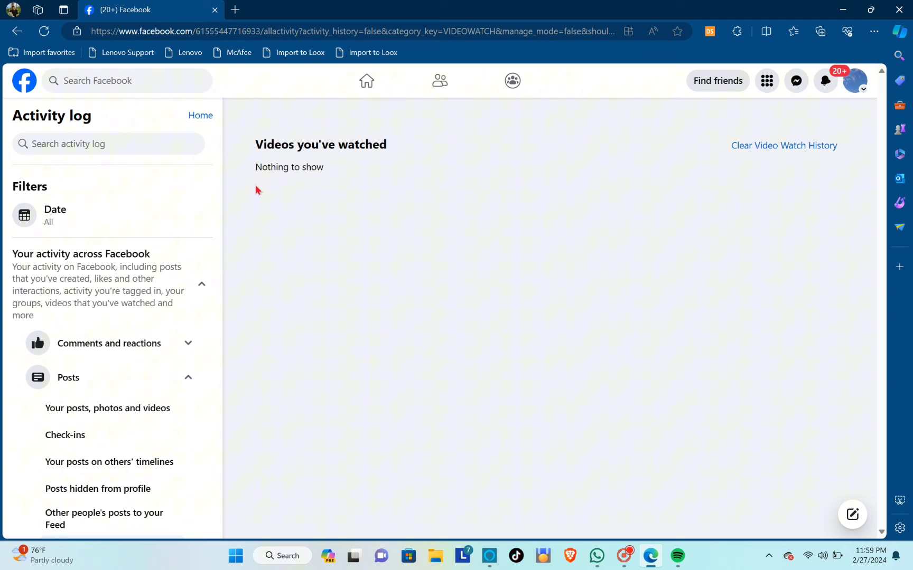
{"action": "mouse_move", "coordinate": [251, 148]}
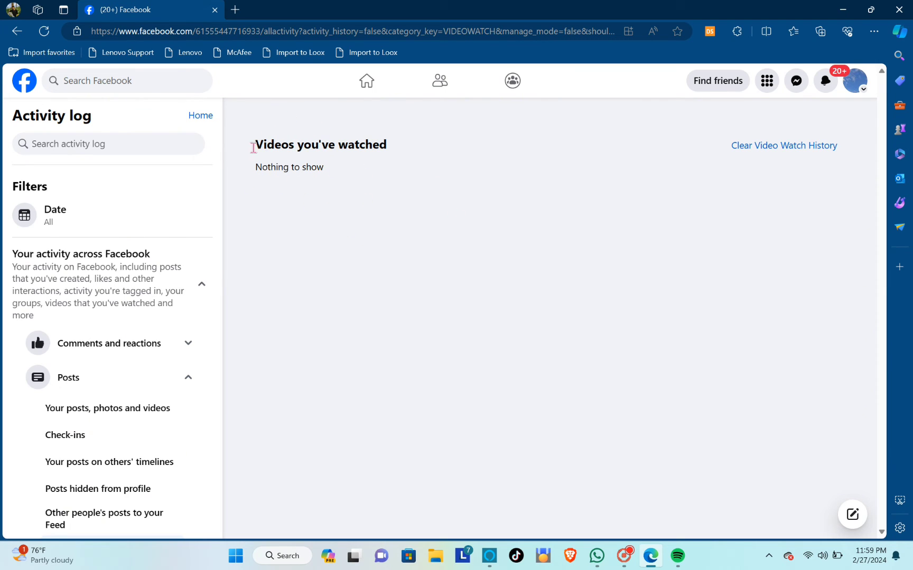
{"action": "mouse_move", "coordinate": [298, 260]}
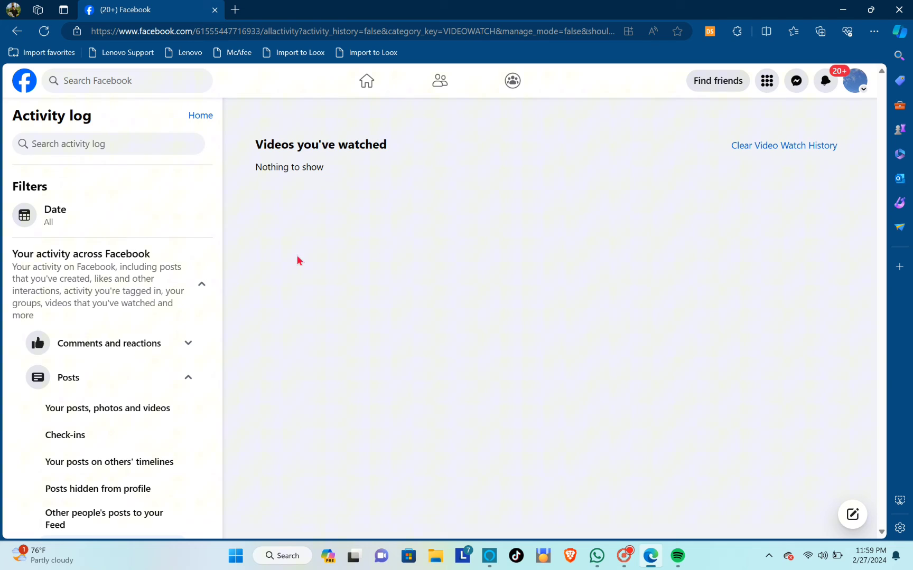
{"action": "mouse_move", "coordinate": [310, 271]}
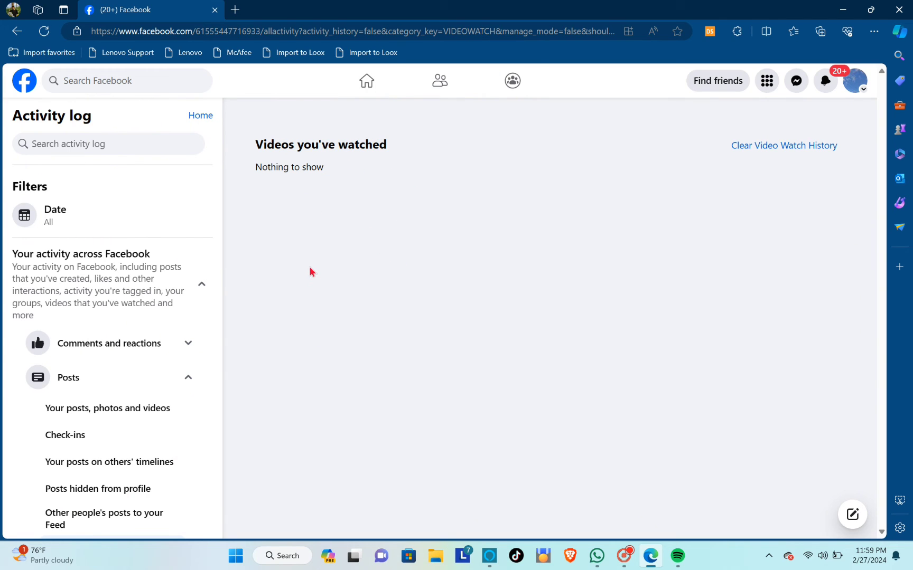
{"action": "mouse_move", "coordinate": [802, 147]}
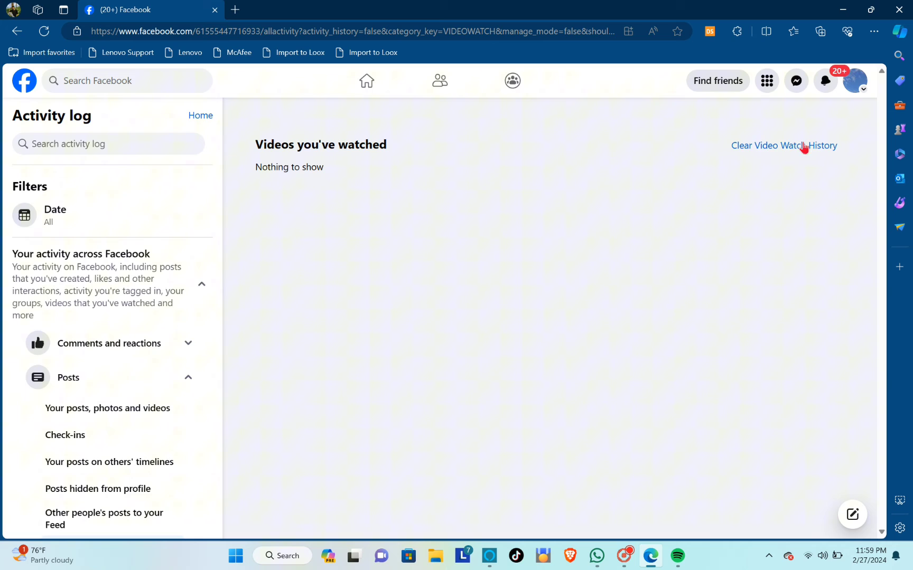
Clear the video watch history and confirm it, leaving Nothing to show
{"action": "left_click", "coordinate": [784, 146]}
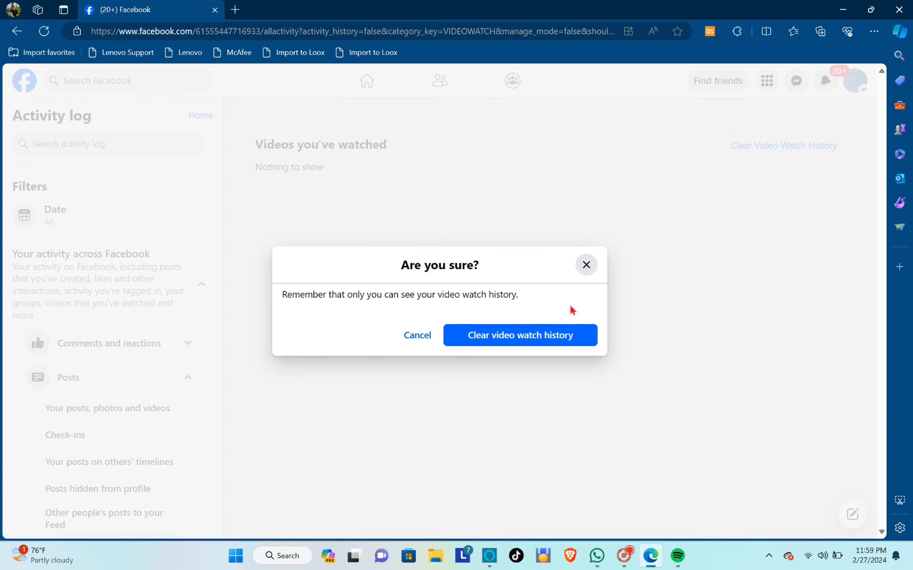
{"action": "mouse_move", "coordinate": [444, 295]}
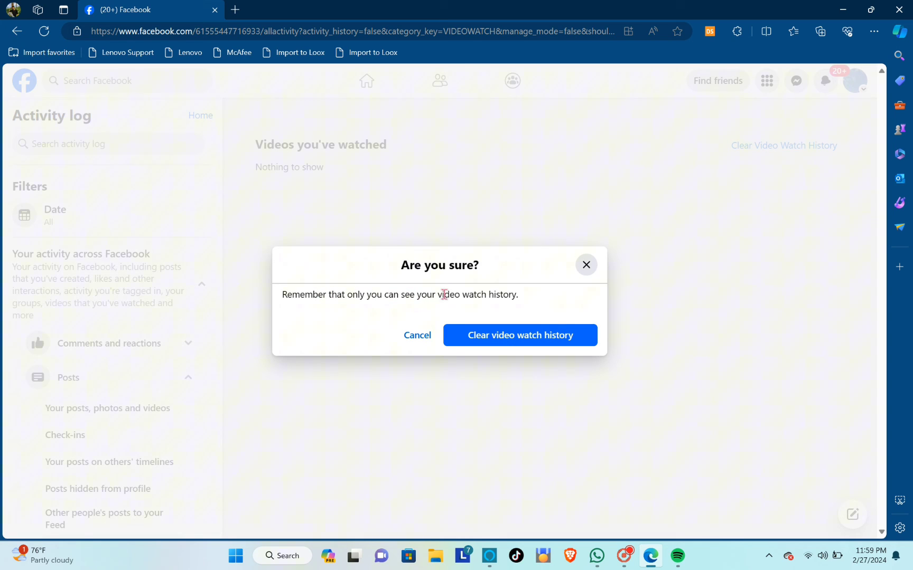
{"action": "mouse_move", "coordinate": [535, 350]}
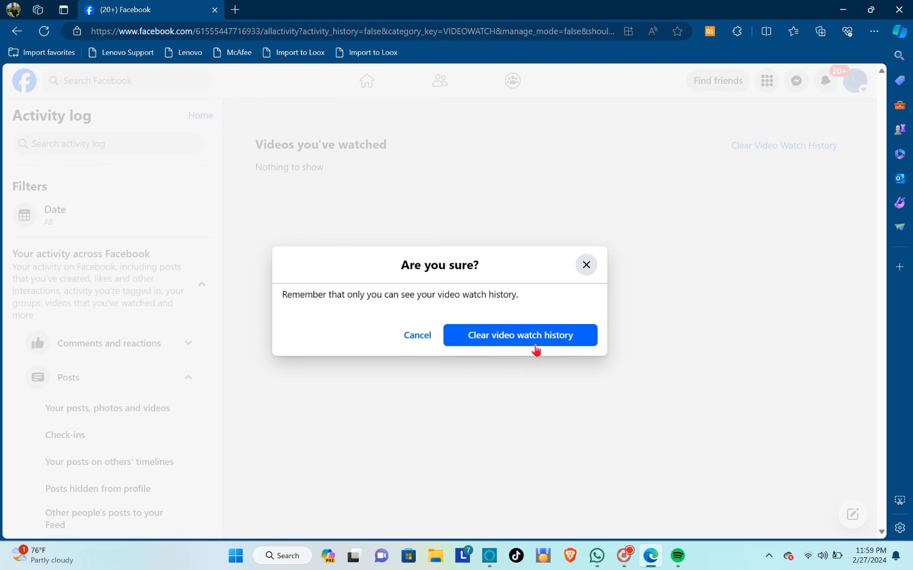
{"action": "left_click", "coordinate": [520, 334]}
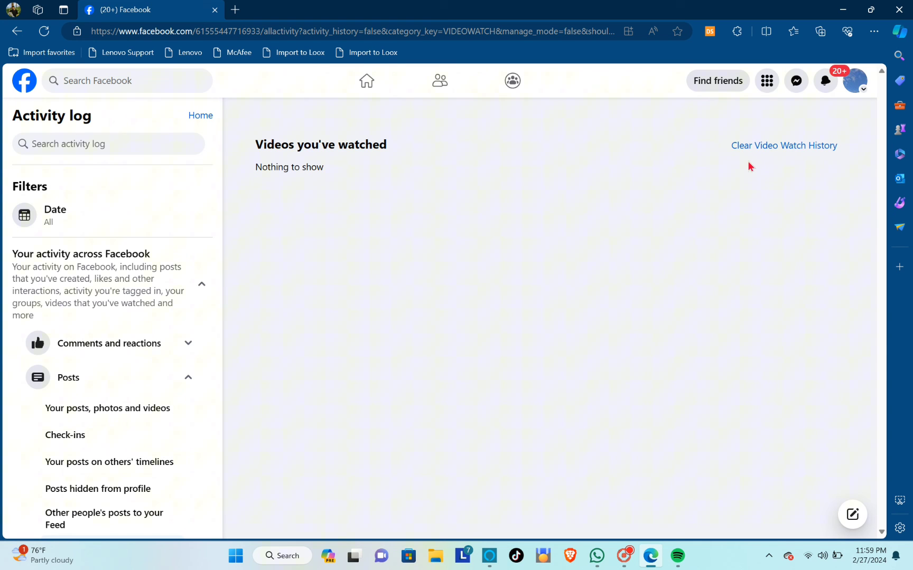
{"action": "mouse_move", "coordinate": [503, 152]}
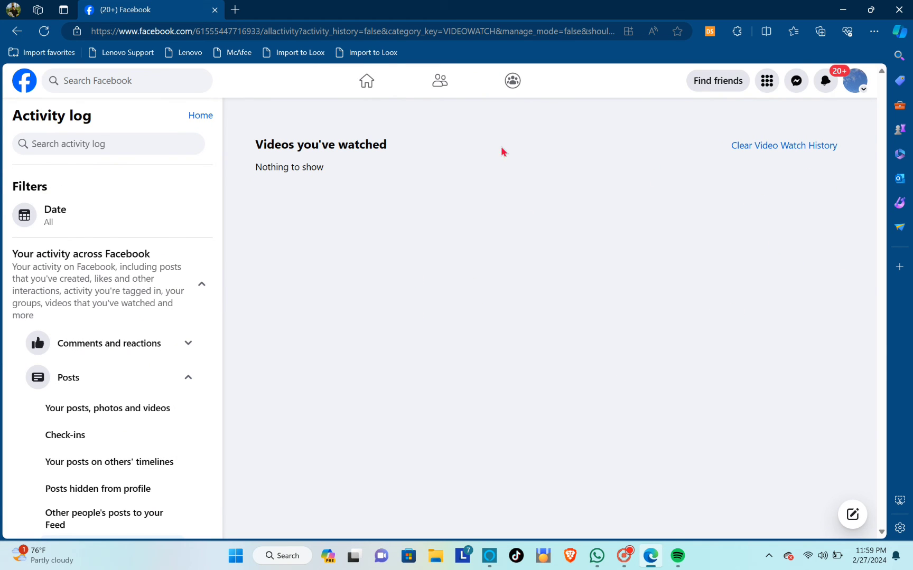
{"action": "mouse_move", "coordinate": [602, 198]}
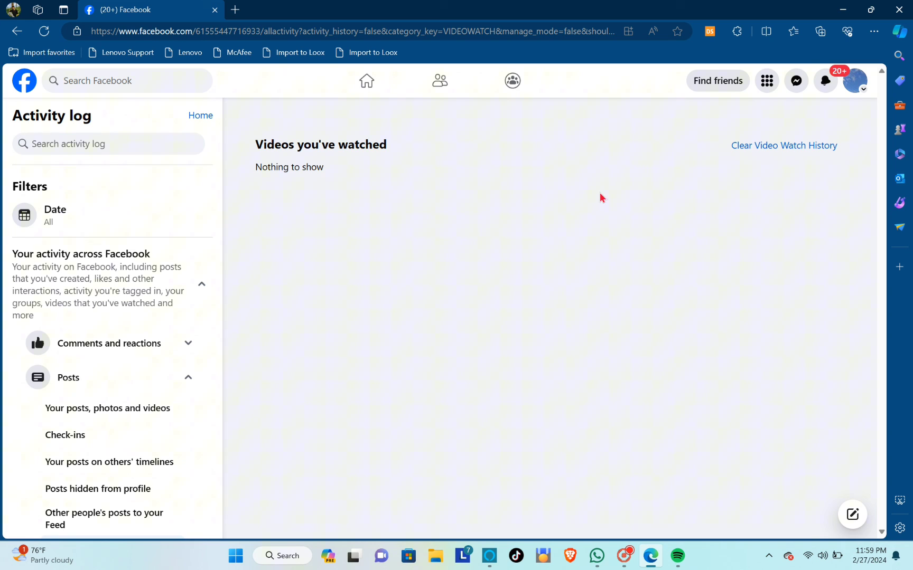
{"action": "mouse_move", "coordinate": [584, 181]}
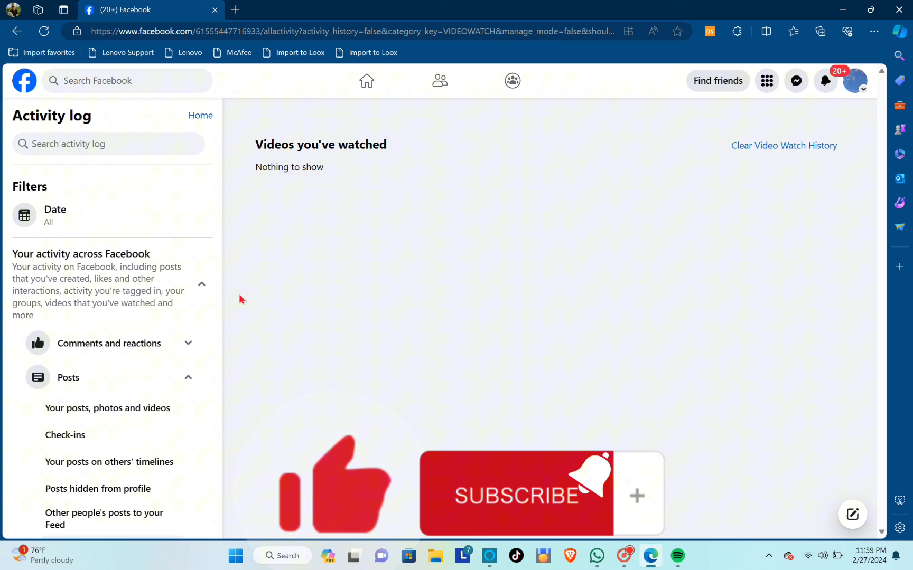
{"action": "mouse_move", "coordinate": [350, 193]}
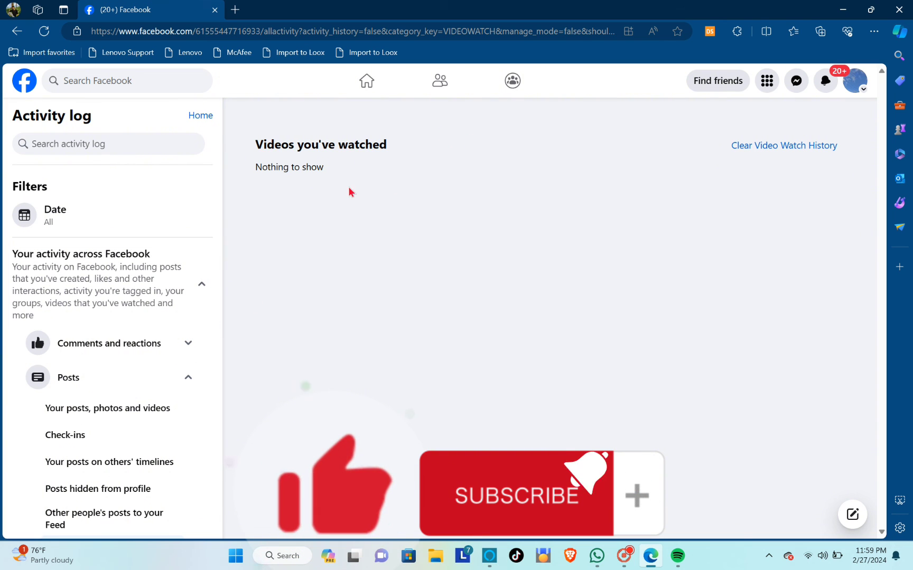